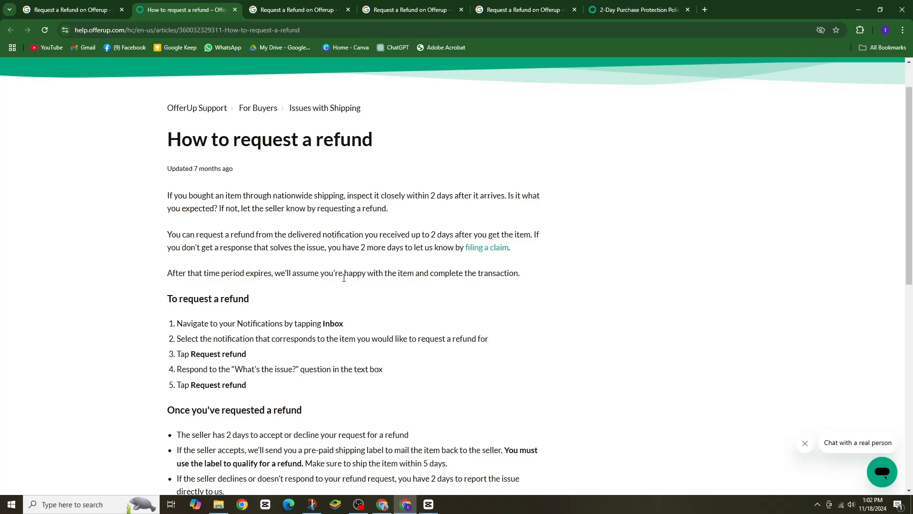
# View the Reddit OfferUp refund screenshot results, ending on the Baseball Beer Stein refund request.
pyautogui.click(296, 9)
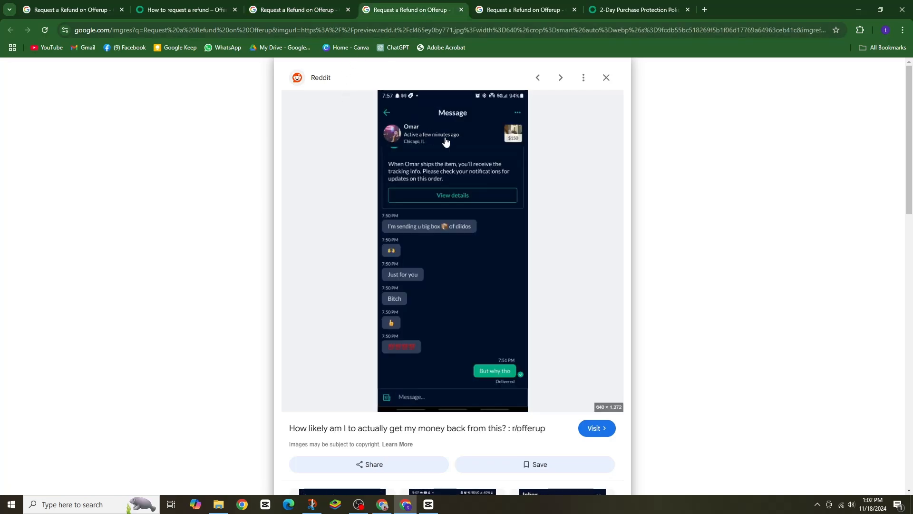
pyautogui.moveTo(433, 250)
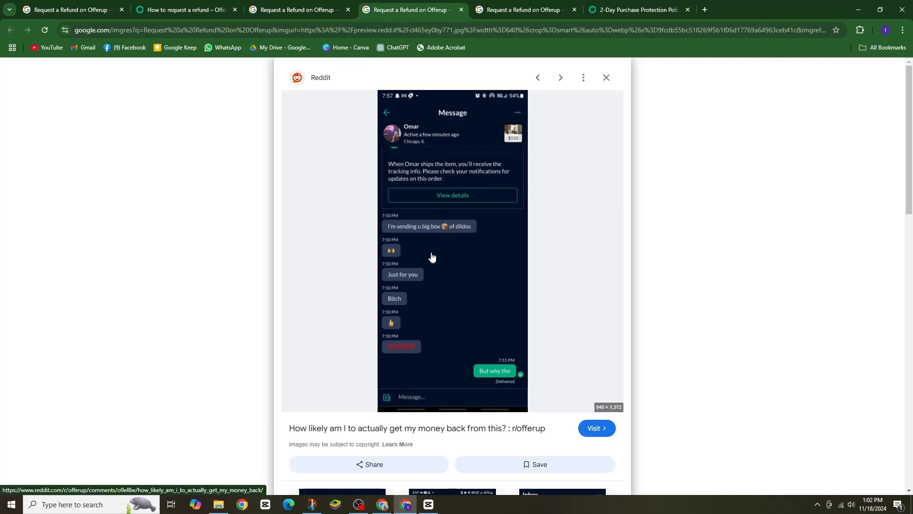
pyautogui.click(519, 9)
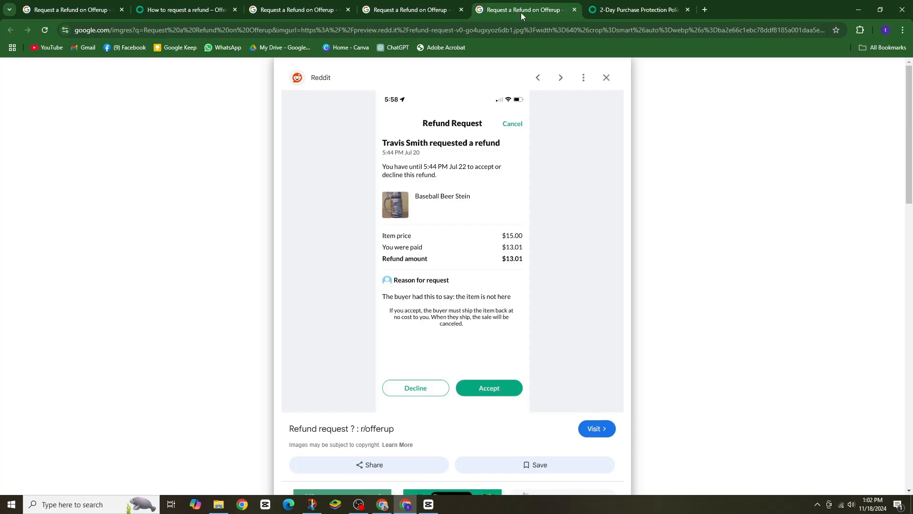
pyautogui.moveTo(571, 181)
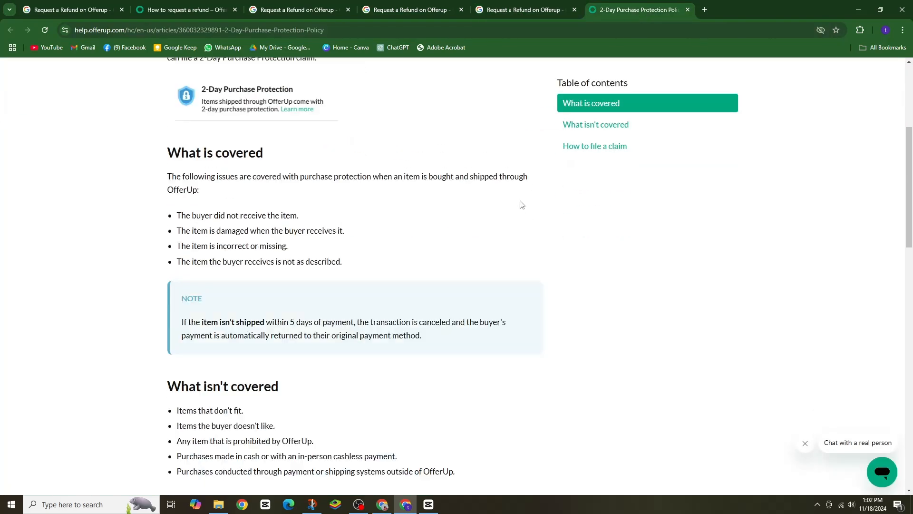
# Jump to the 'How to file a claim' section and scroll through its steps.
pyautogui.click(594, 145)
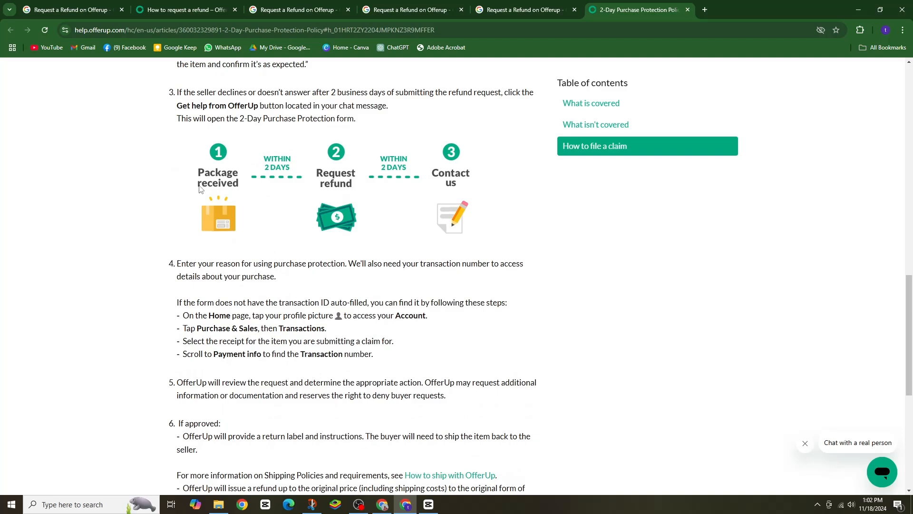
pyautogui.scroll(-3)
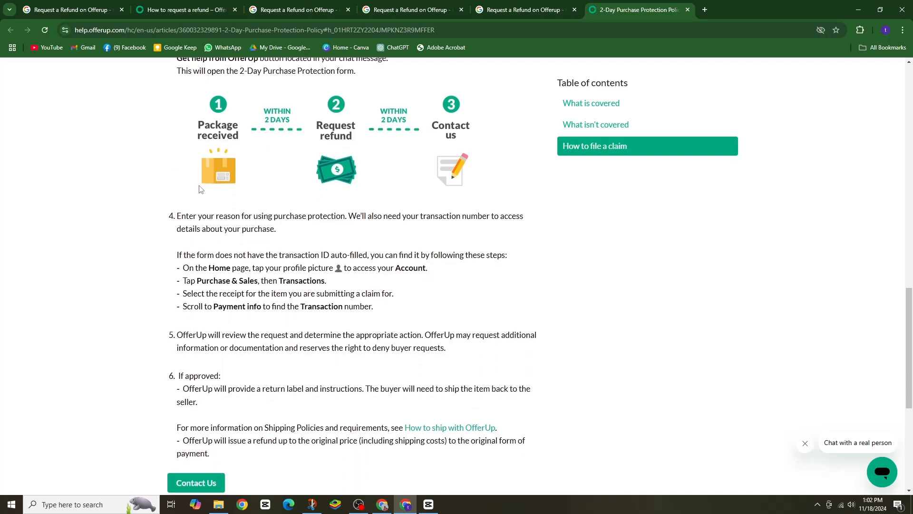
# Use Contact Us to open the OfferUp Support chat panel with the Support Form option.
pyautogui.click(882, 472)
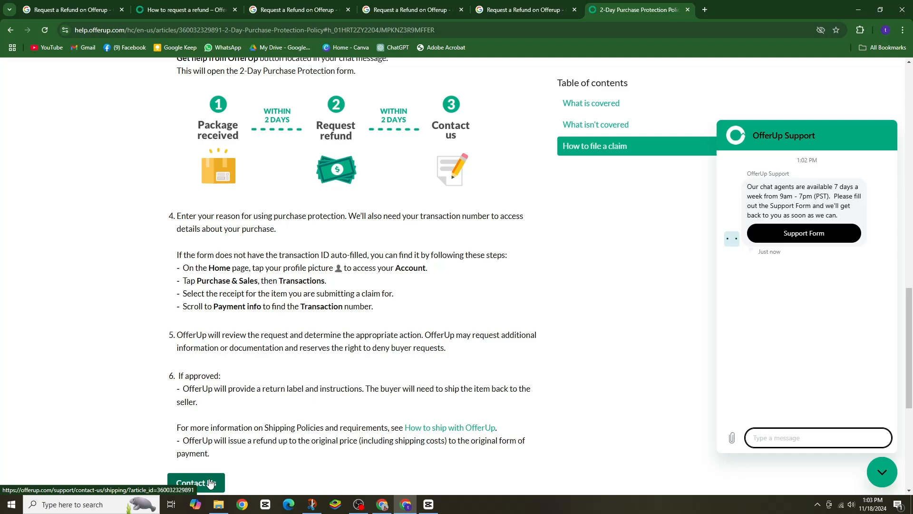
pyautogui.click(818, 438)
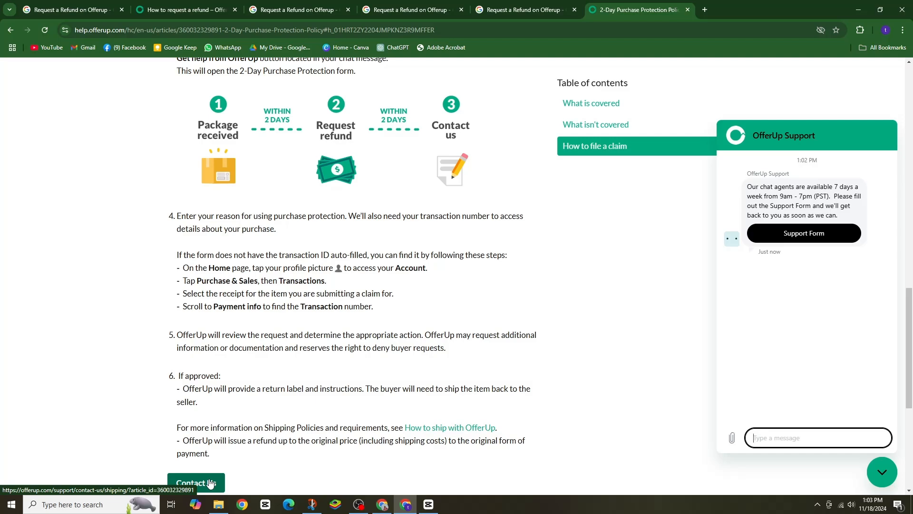